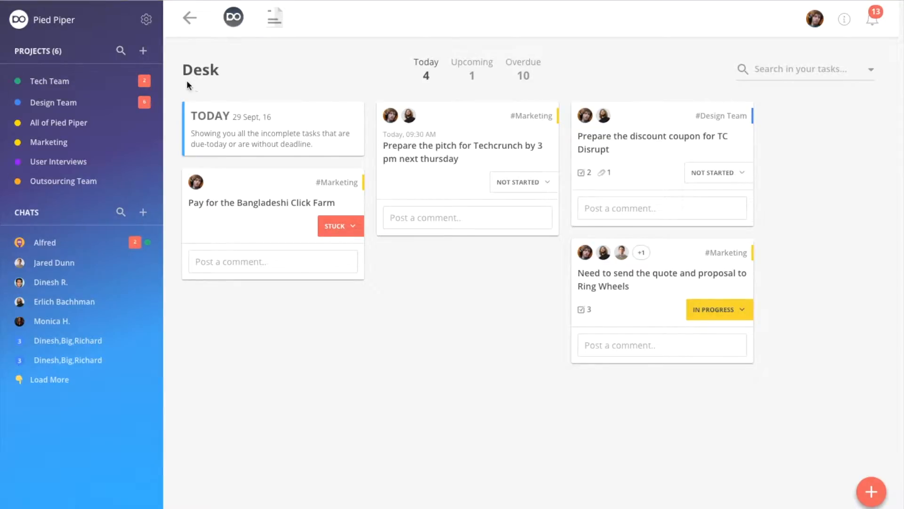
pyautogui.moveTo(266, 102)
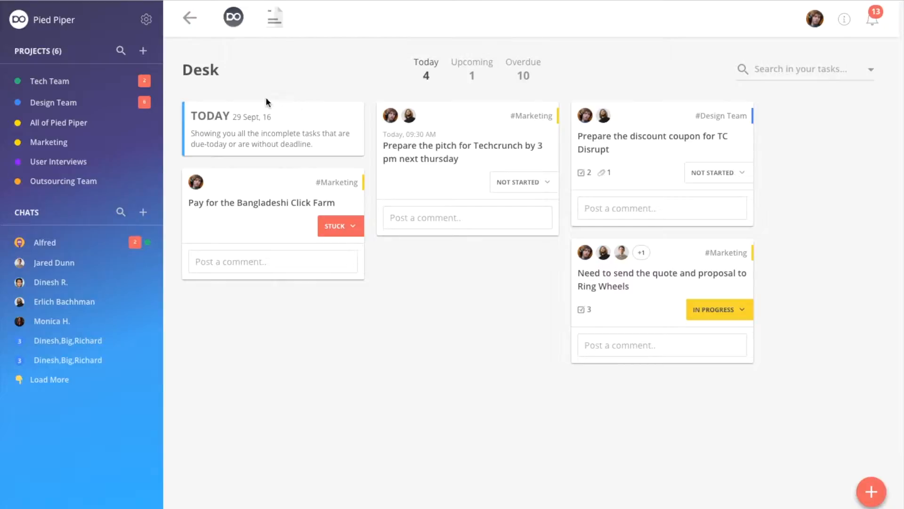
pyautogui.moveTo(277, 111)
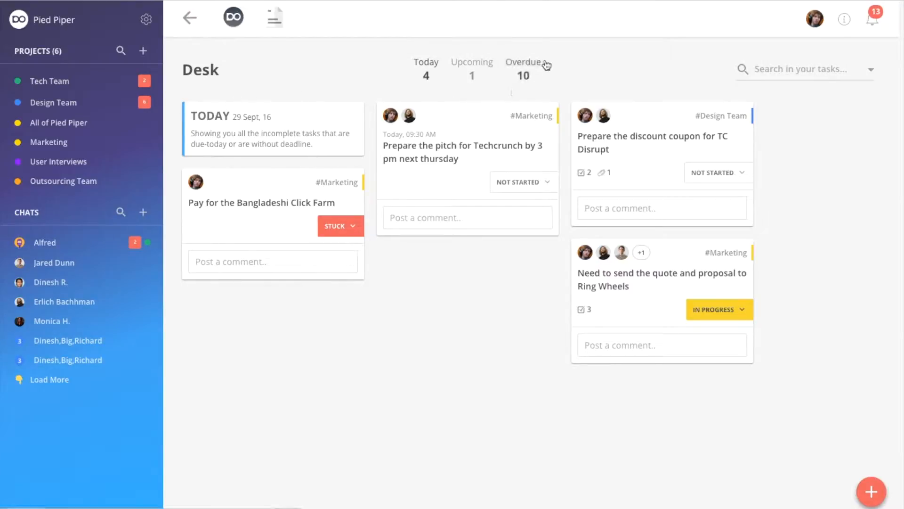
pyautogui.moveTo(522, 56)
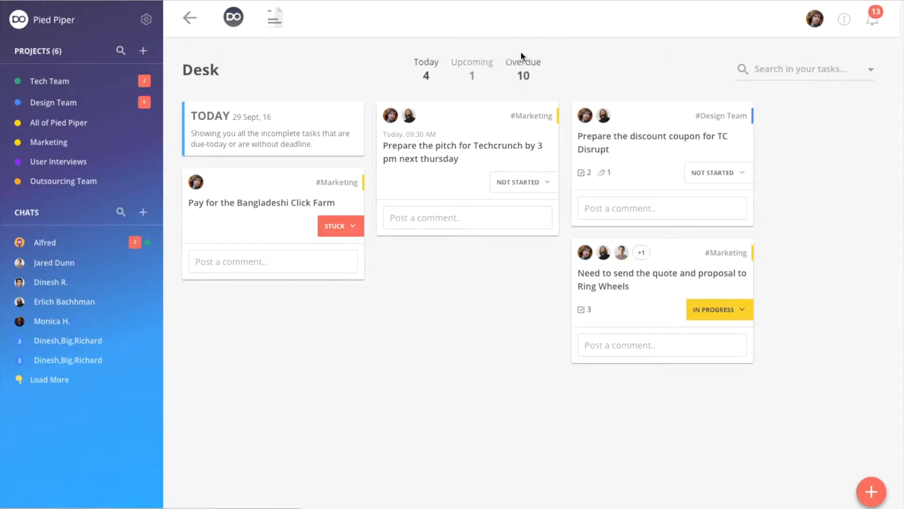
pyautogui.moveTo(782, 150)
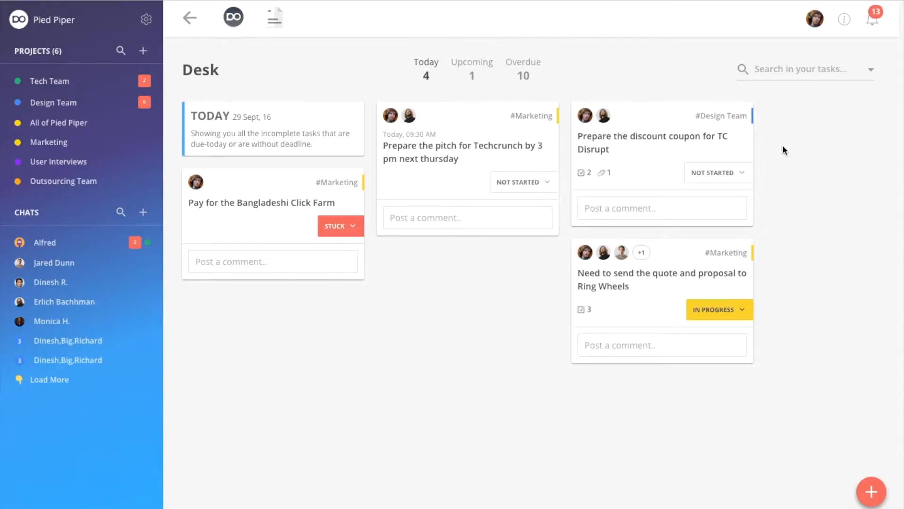
pyautogui.moveTo(872, 492)
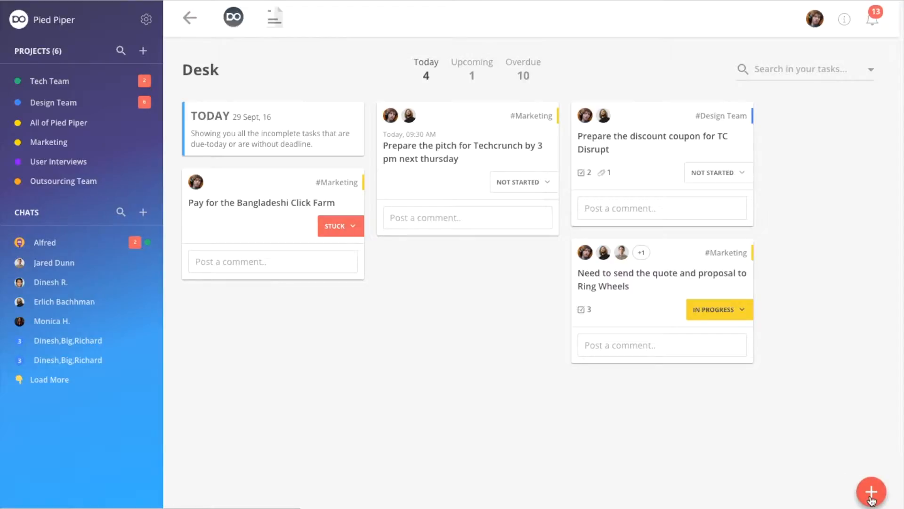
# Step: Draft a new task 'Need the budget for Q3 this fiscal prepared by 6 pm next saturday #all'
pyautogui.click(871, 492)
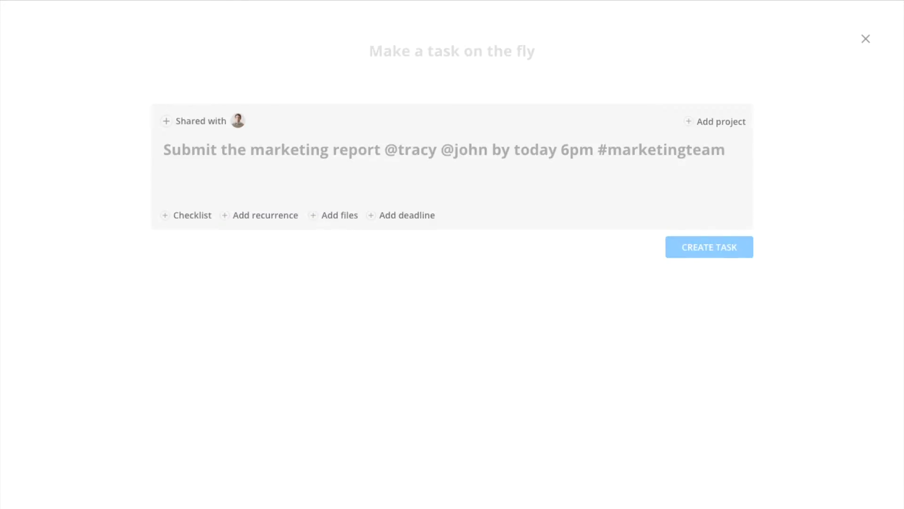
pyautogui.write('Need the bu')
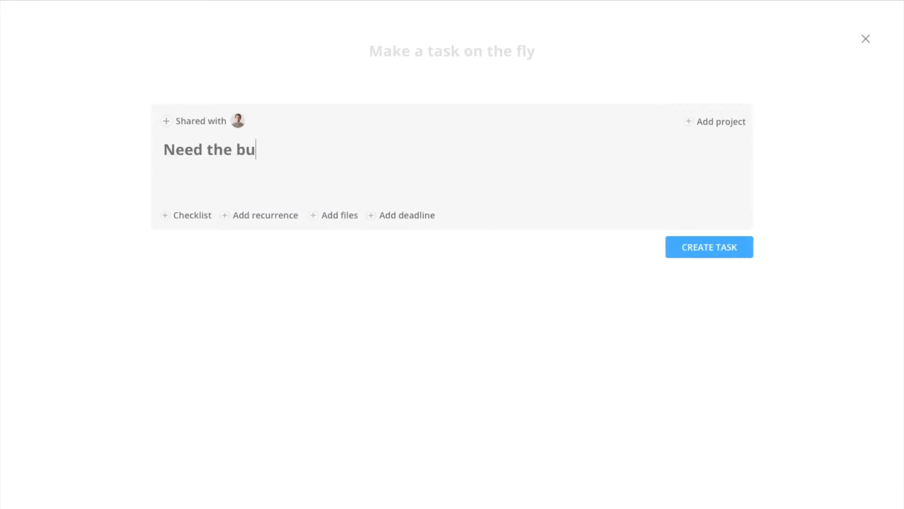
pyautogui.write('dget for')
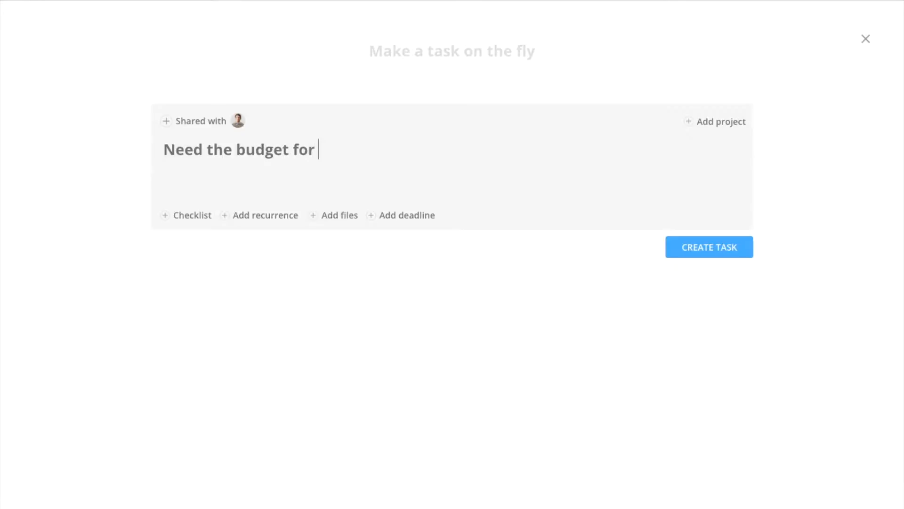
pyautogui.write('Q3 this')
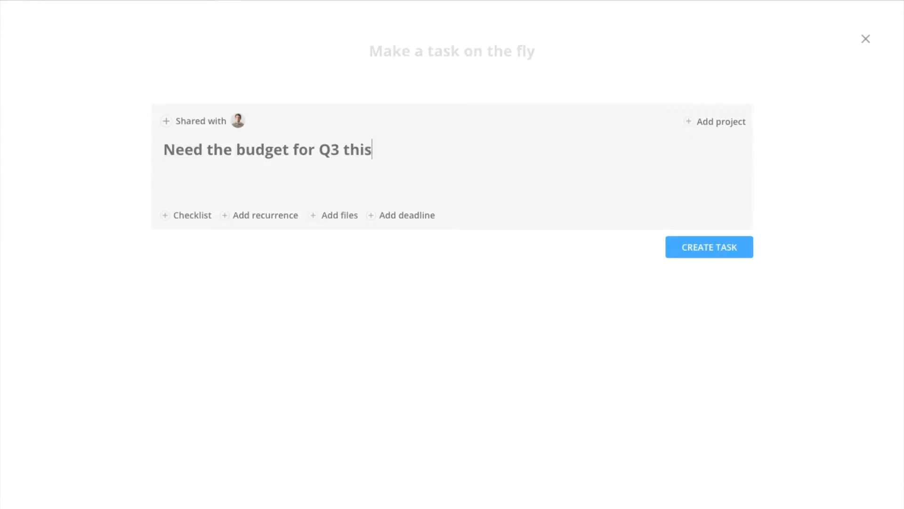
pyautogui.write('fiscal prepa')
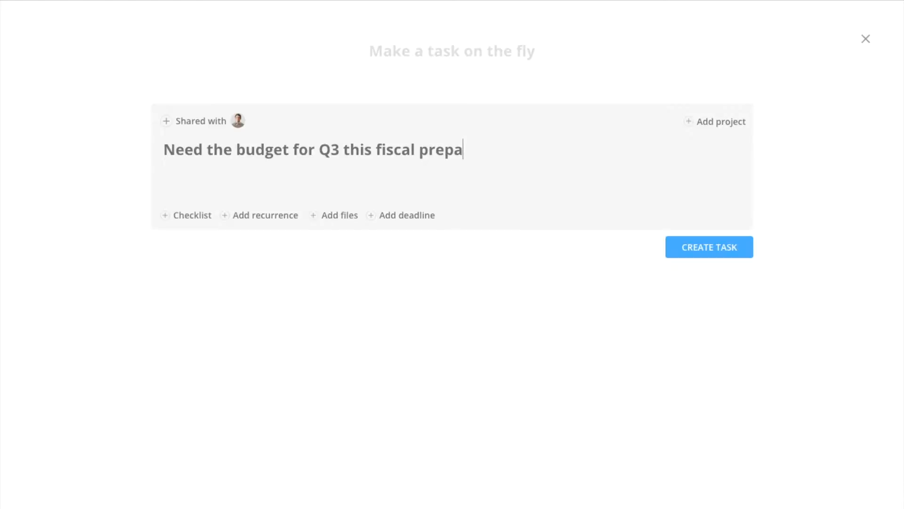
pyautogui.write('red by 6 pm next s')
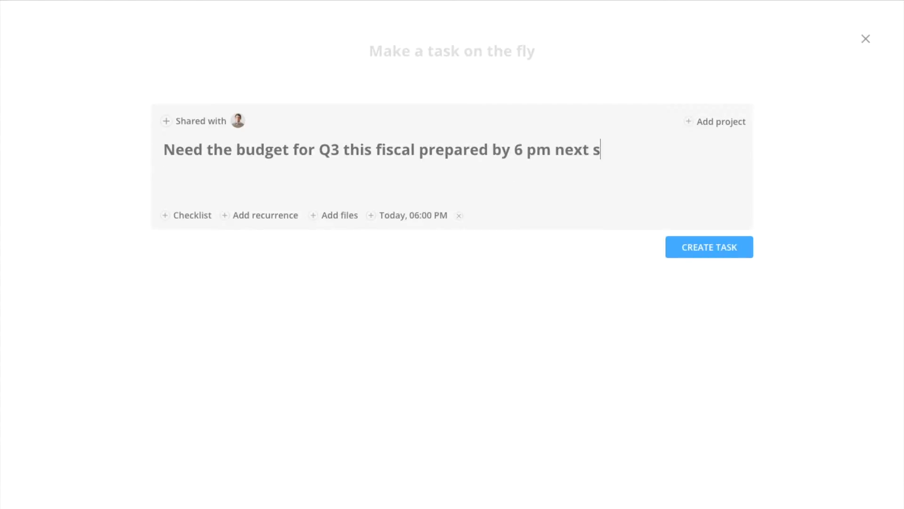
pyautogui.write('aturday')
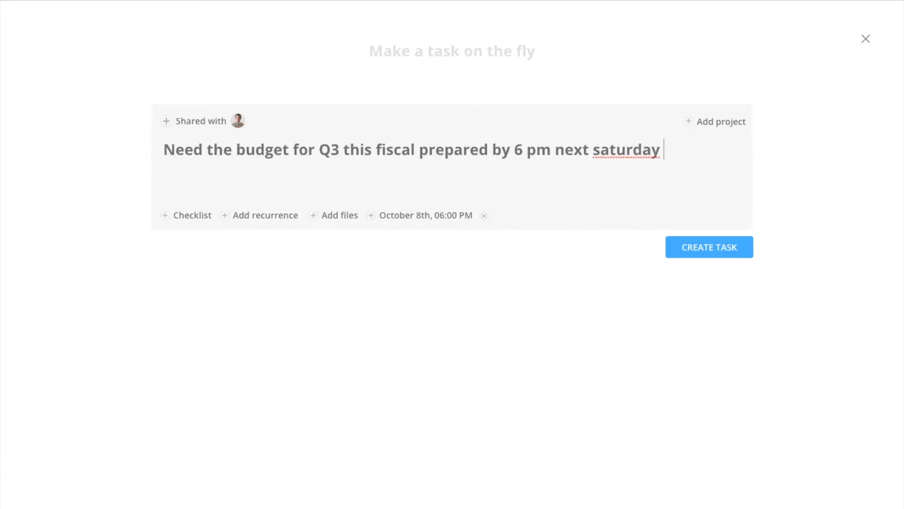
pyautogui.write('#all')
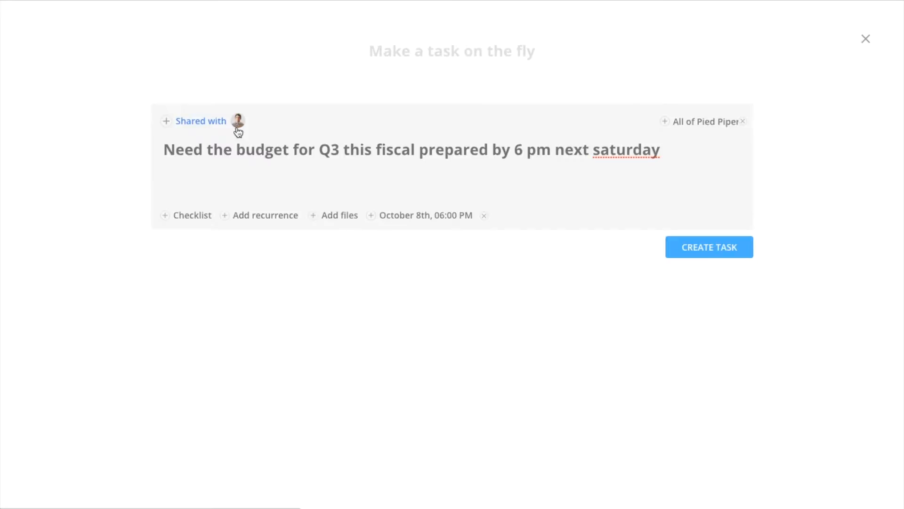
pyautogui.moveTo(243, 139)
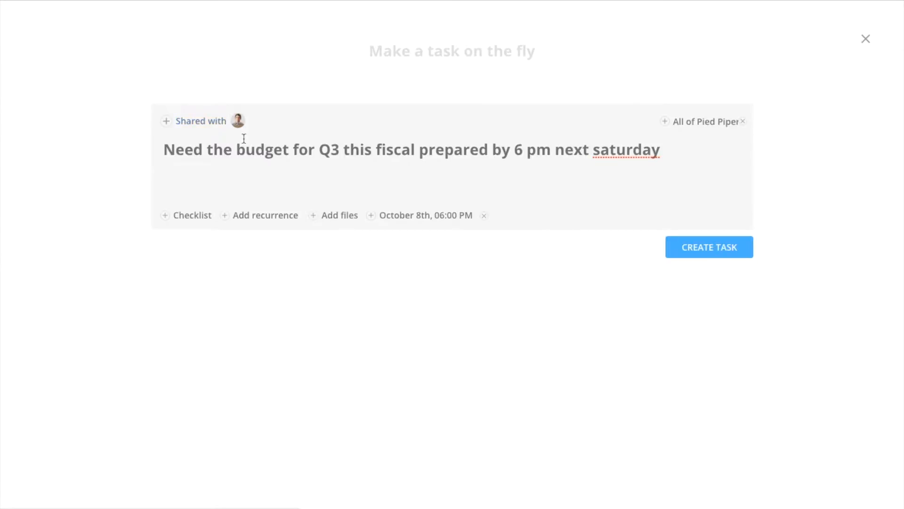
# Step: Add checklist items 'Utility budget from Erlich' and 'Tech team budget from Gilfole' to the task
pyautogui.click(191, 215)
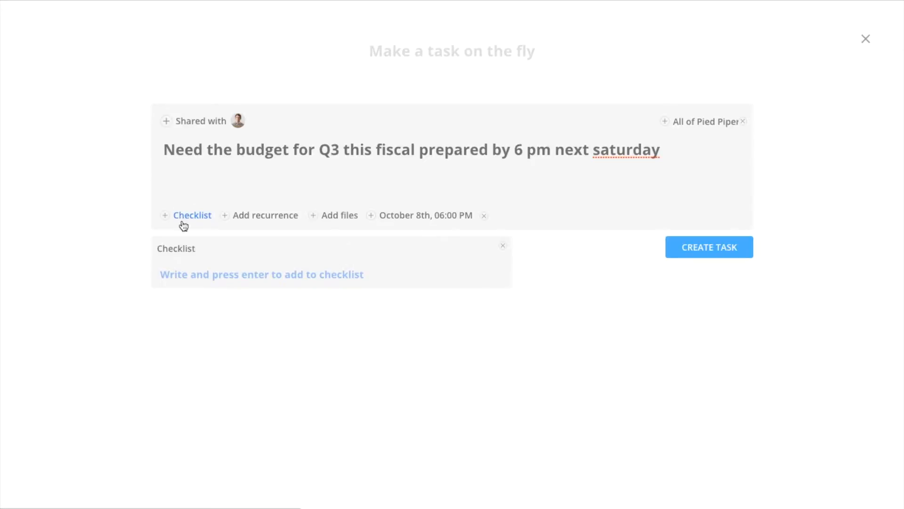
pyautogui.write('U')
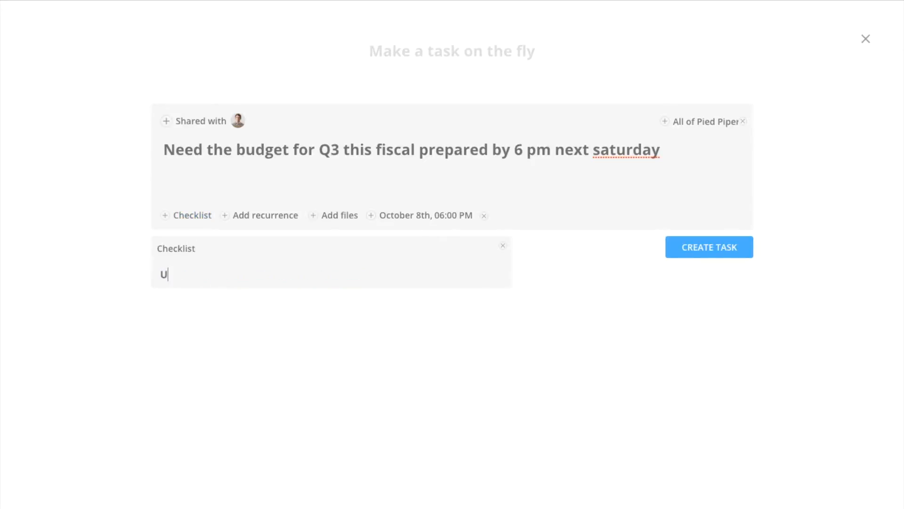
pyautogui.write('tility bu')
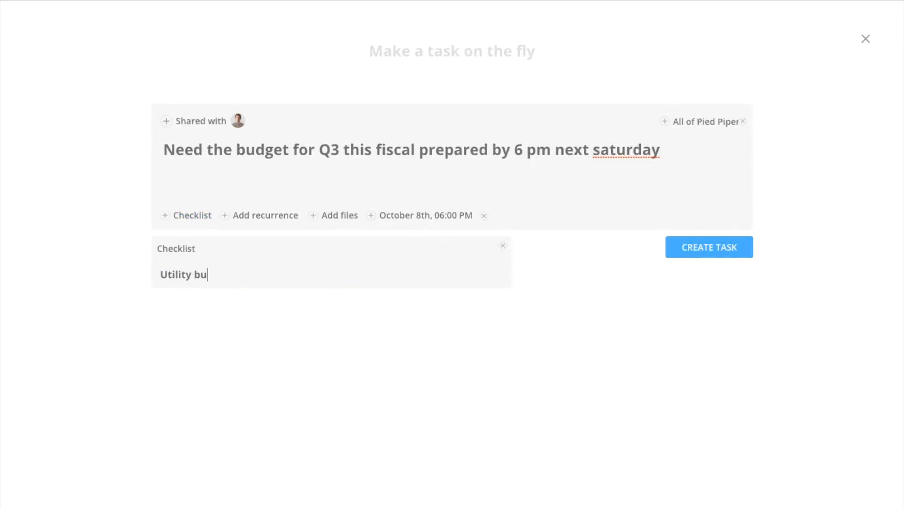
pyautogui.write('dget from')
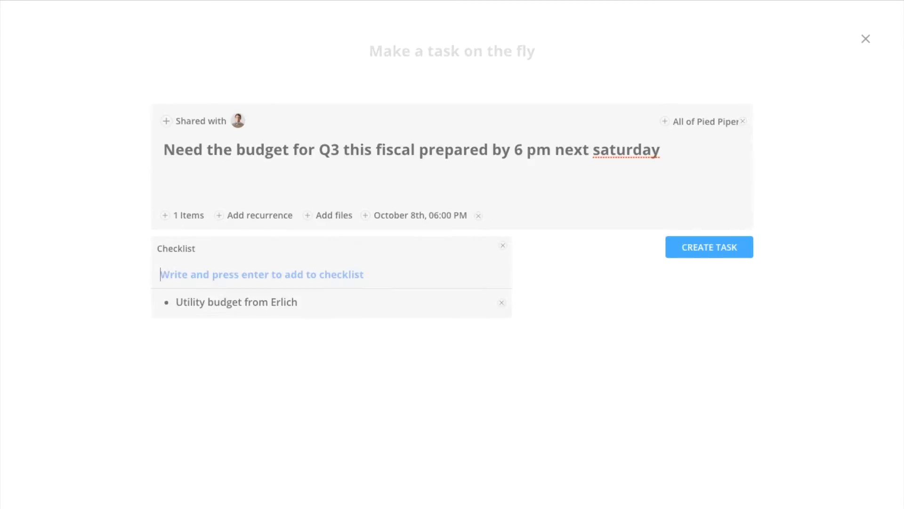
pyautogui.write('Tech t')
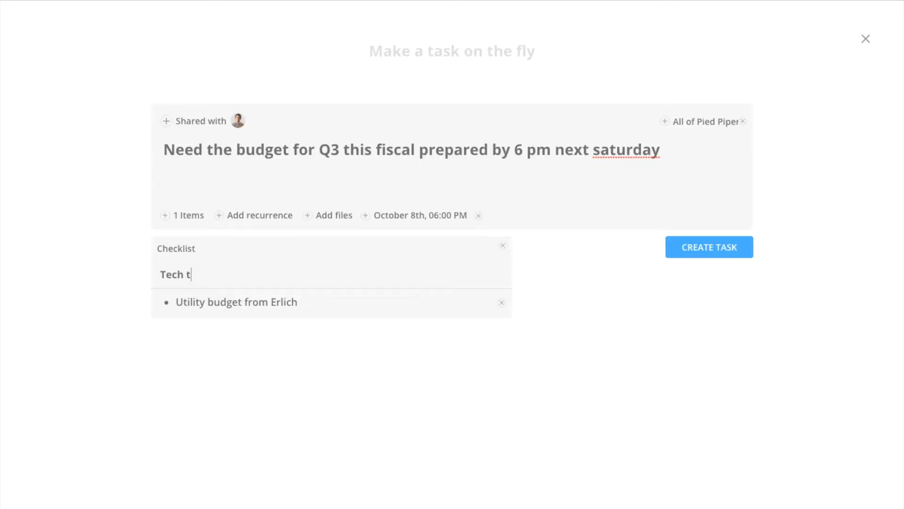
pyautogui.write('eam budget fro')
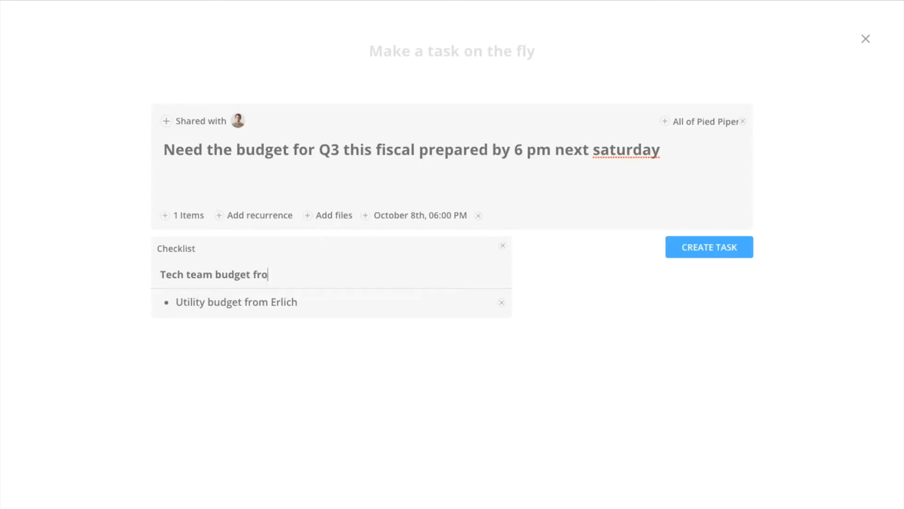
pyautogui.write('m Gilfol')
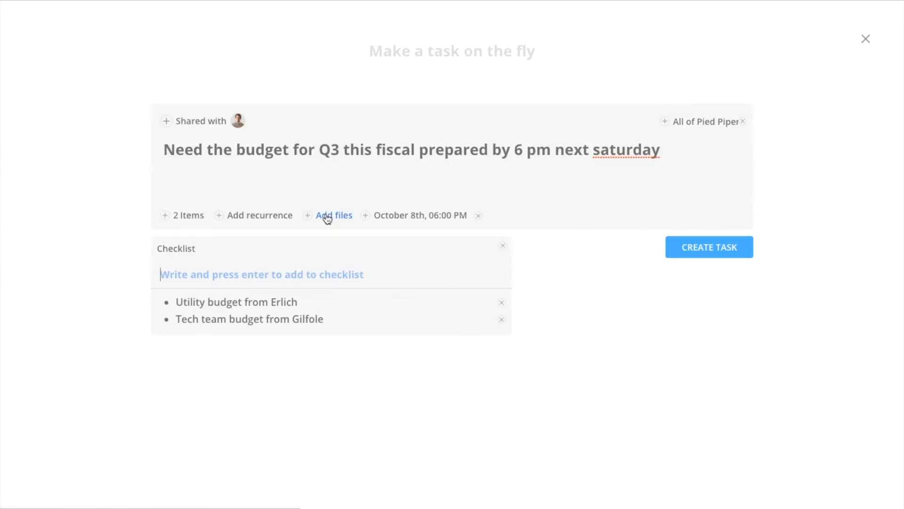
# Step: Review the file attachment options and create the Q3 budget task
pyautogui.click(333, 215)
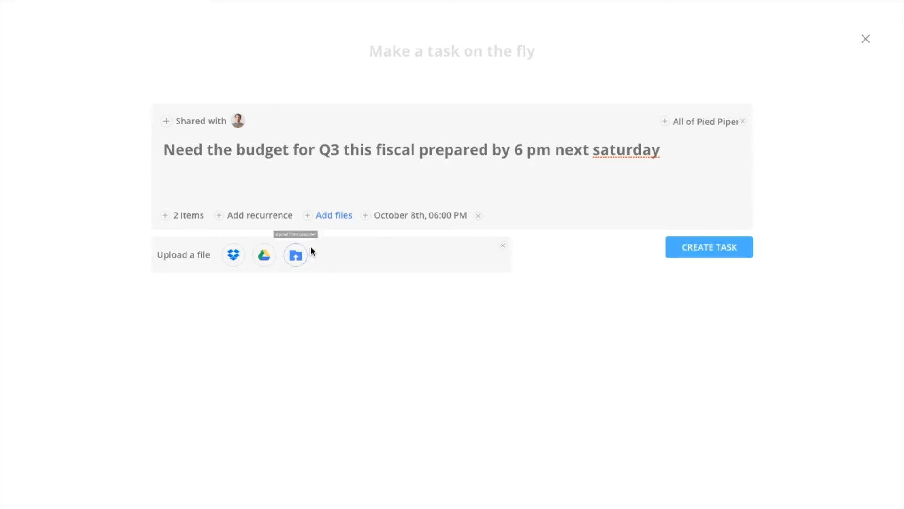
pyautogui.moveTo(567, 285)
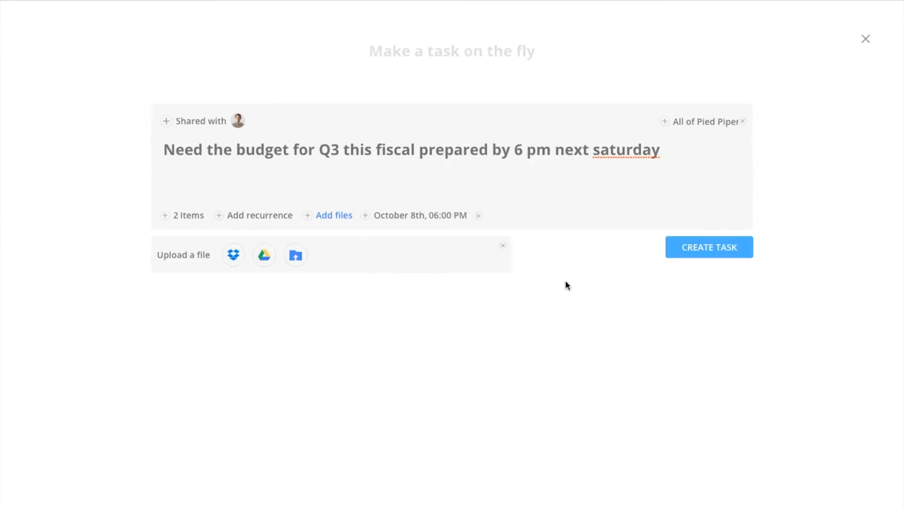
pyautogui.click(709, 246)
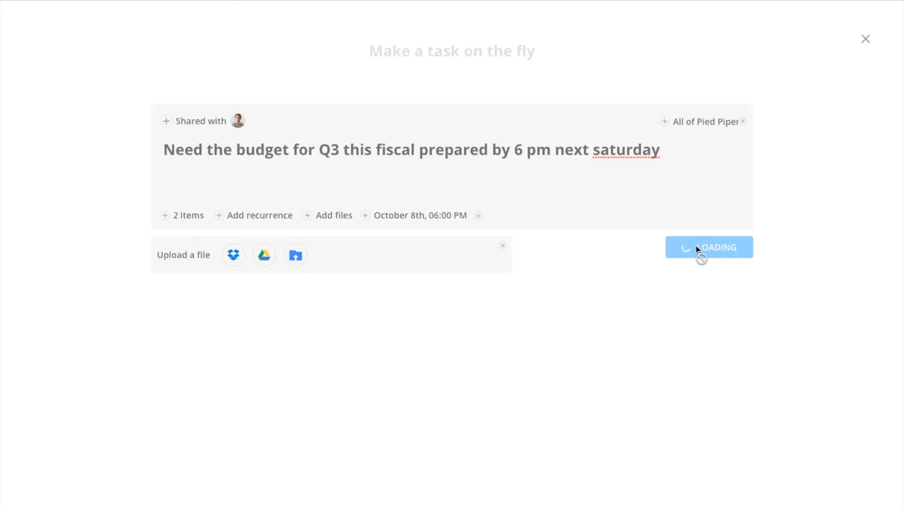
pyautogui.click(709, 247)
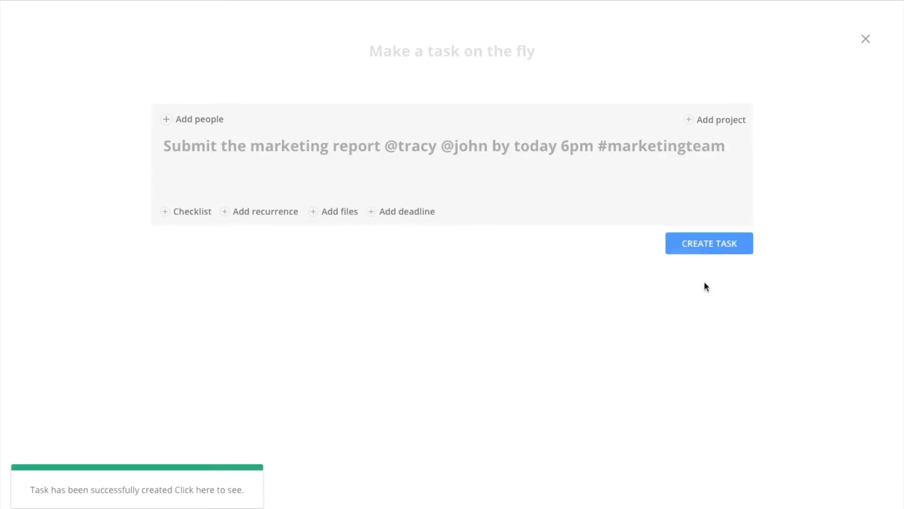
pyautogui.moveTo(186, 505)
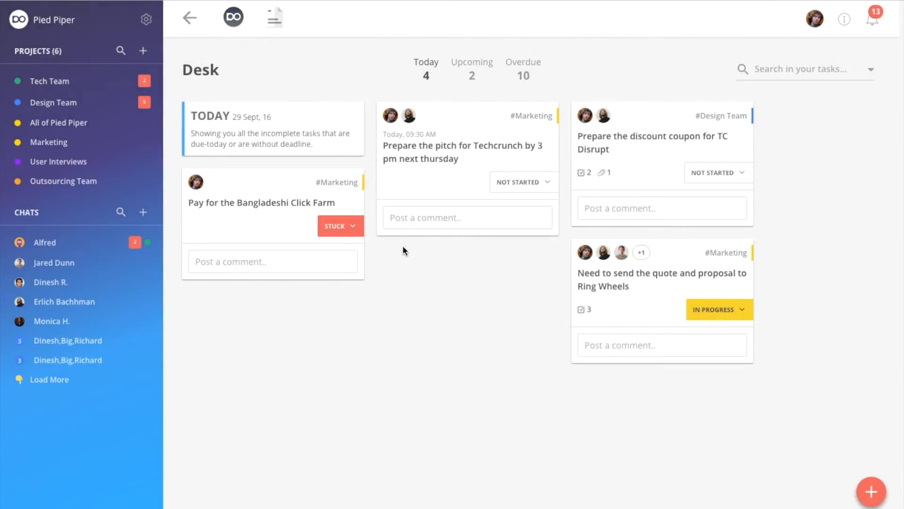
pyautogui.moveTo(652, 171)
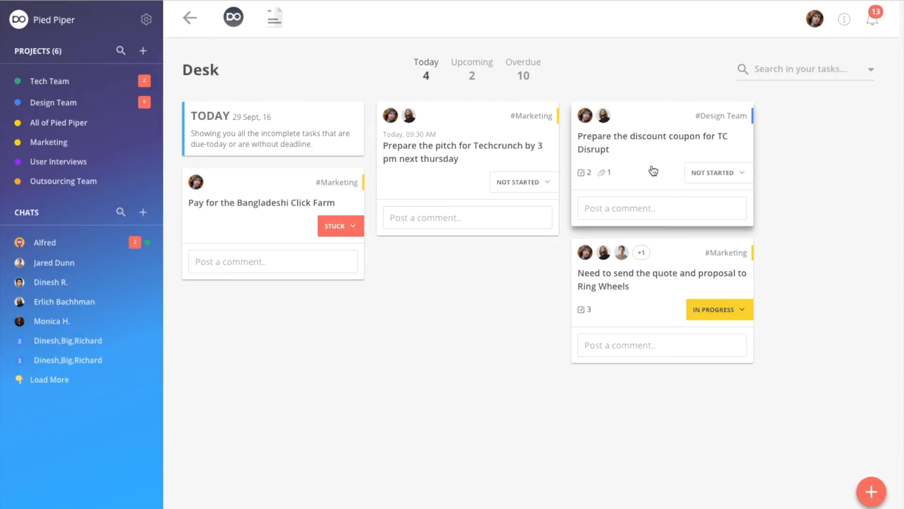
# Step: Change the TC Disrupt discount coupon task's status from Not Started to Complete
pyautogui.click(717, 172)
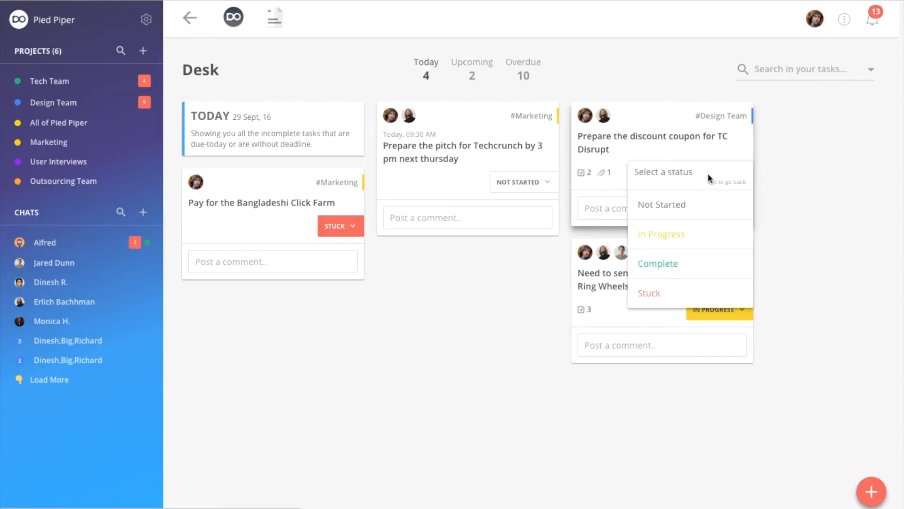
pyautogui.click(662, 204)
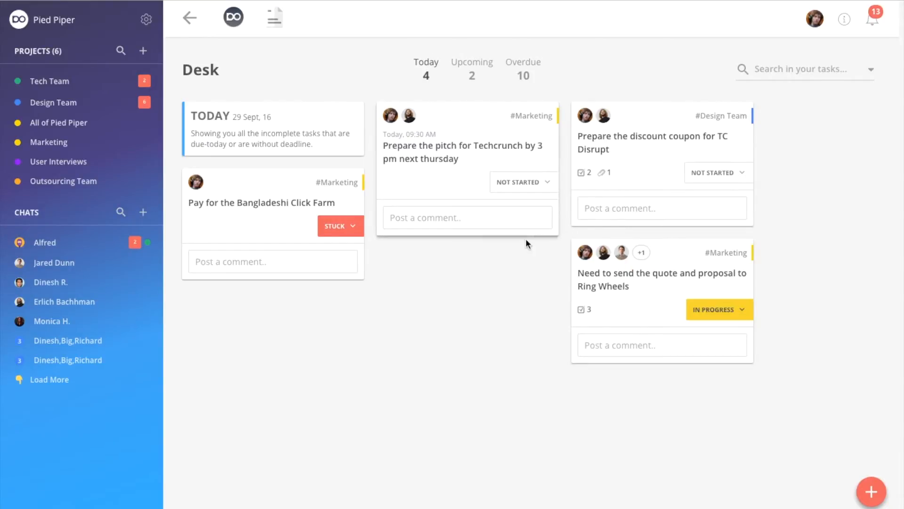
pyautogui.click(718, 172)
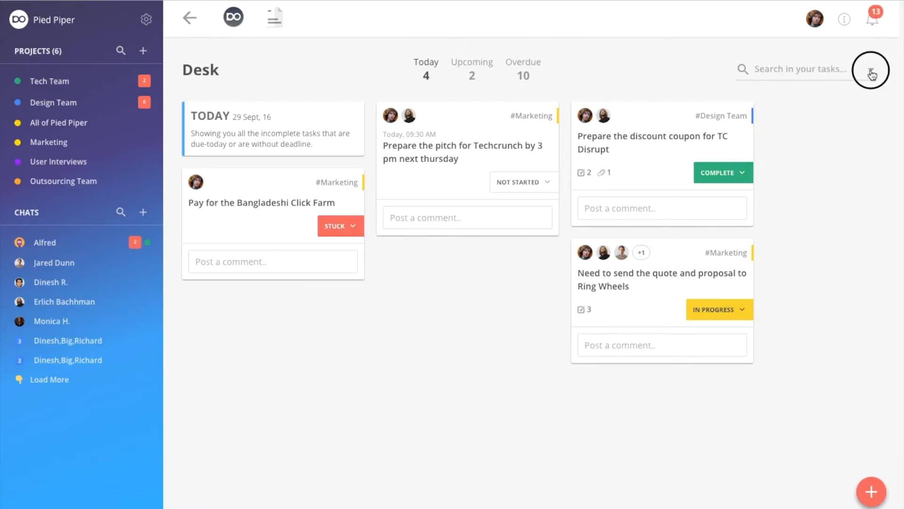
# Step: Filter the Desk to stuck tasks mutual with Jared Dunn and open the site inspection task
pyautogui.click(871, 69)
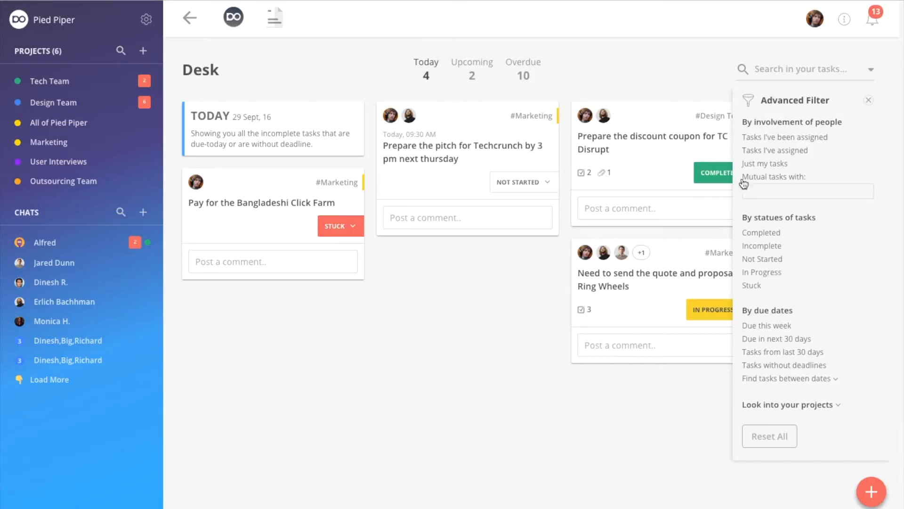
pyautogui.write('jar')
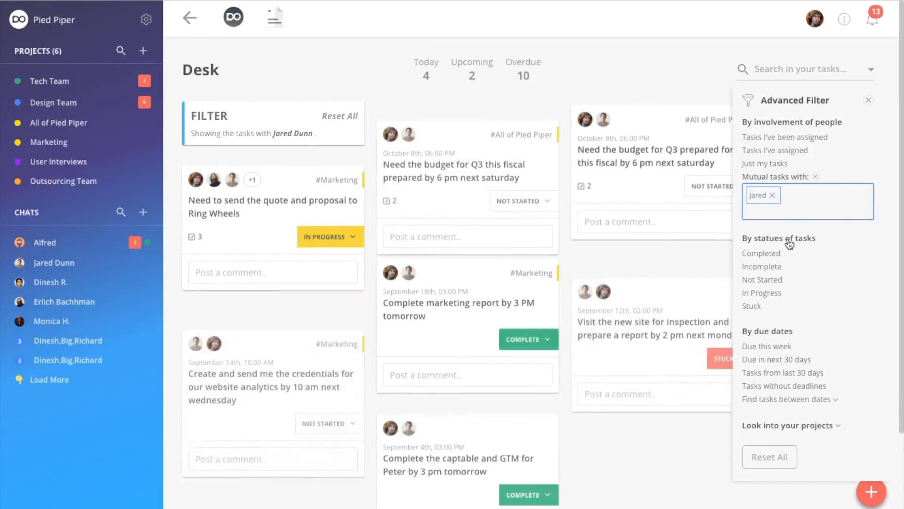
pyautogui.click(752, 305)
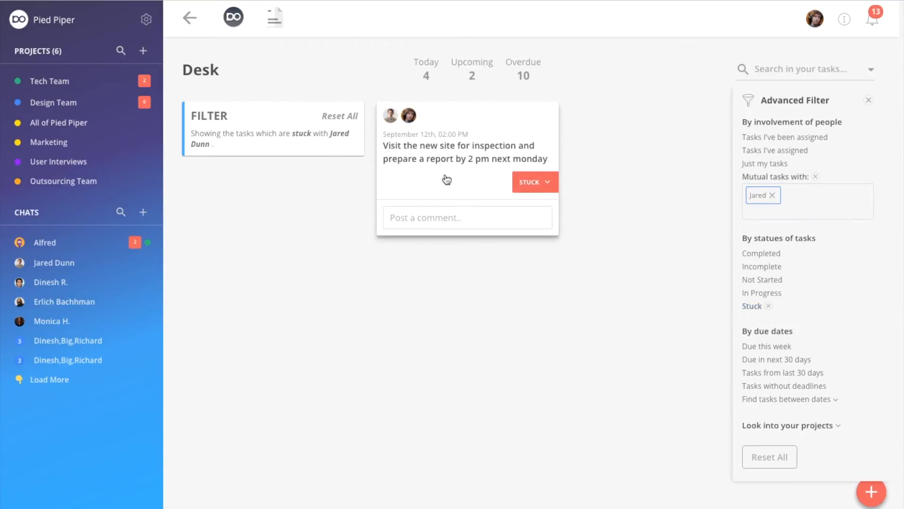
pyautogui.click(466, 153)
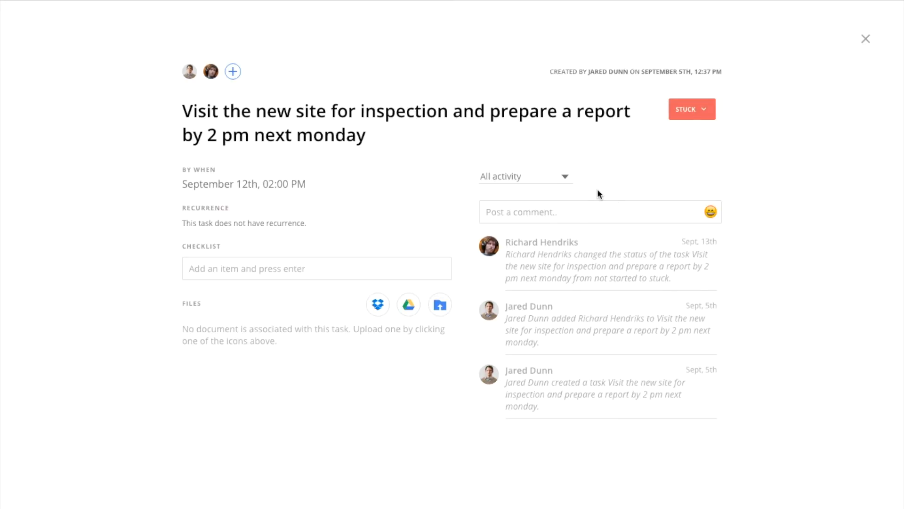
# Step: Post the comment 'Need an update on this one!' and close the task details
pyautogui.write('Need')
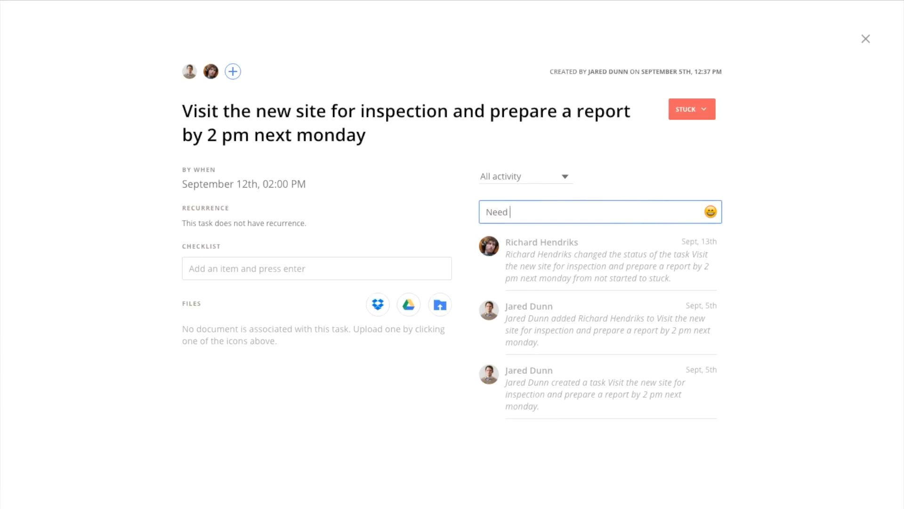
pyautogui.write('an update on this')
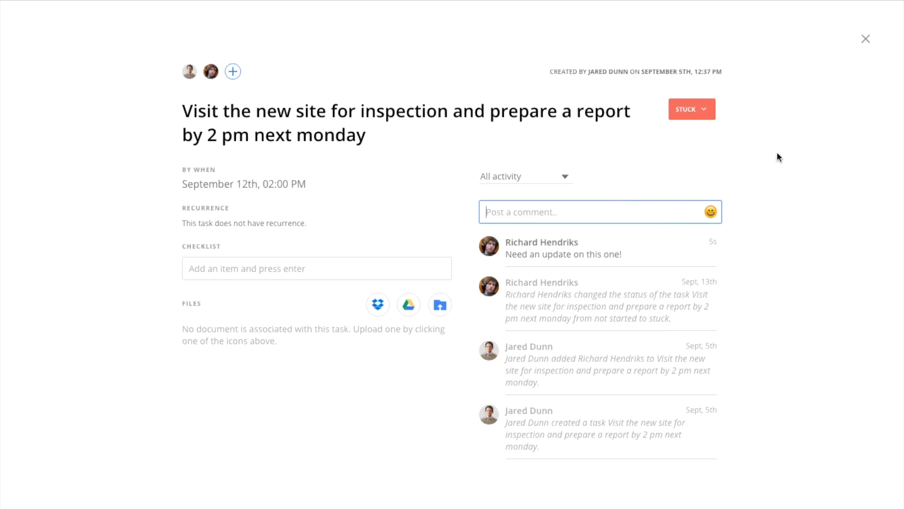
pyautogui.moveTo(866, 38)
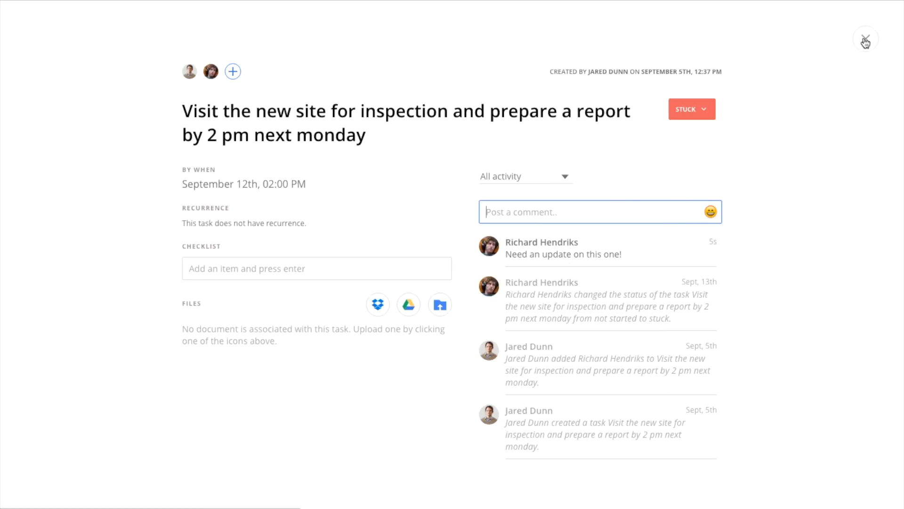
pyautogui.click(864, 40)
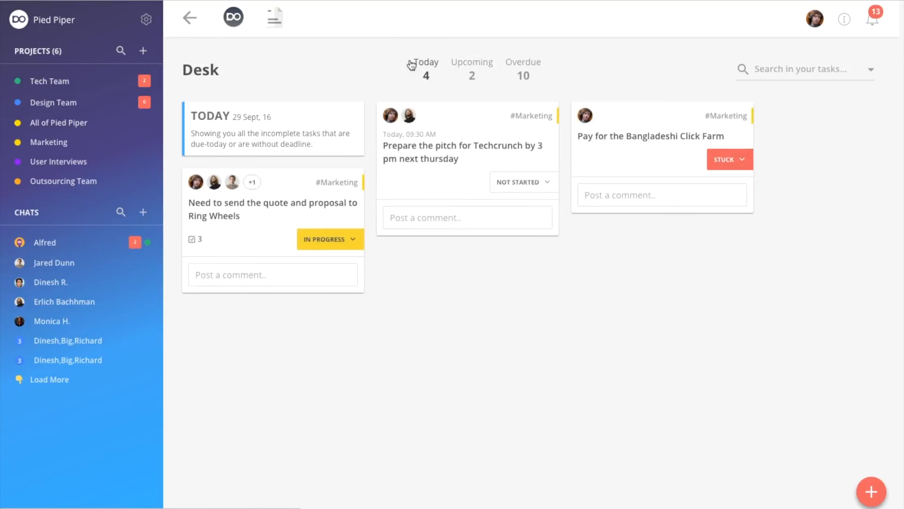
pyautogui.moveTo(462, 295)
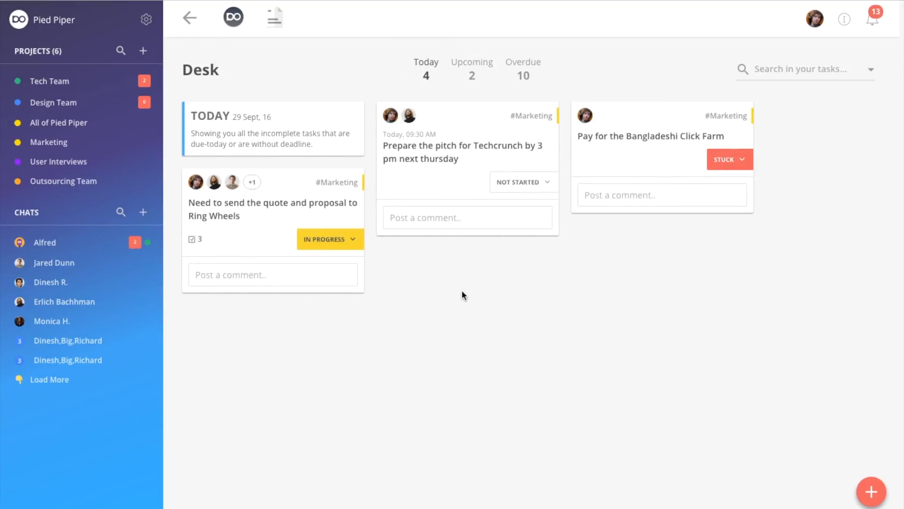